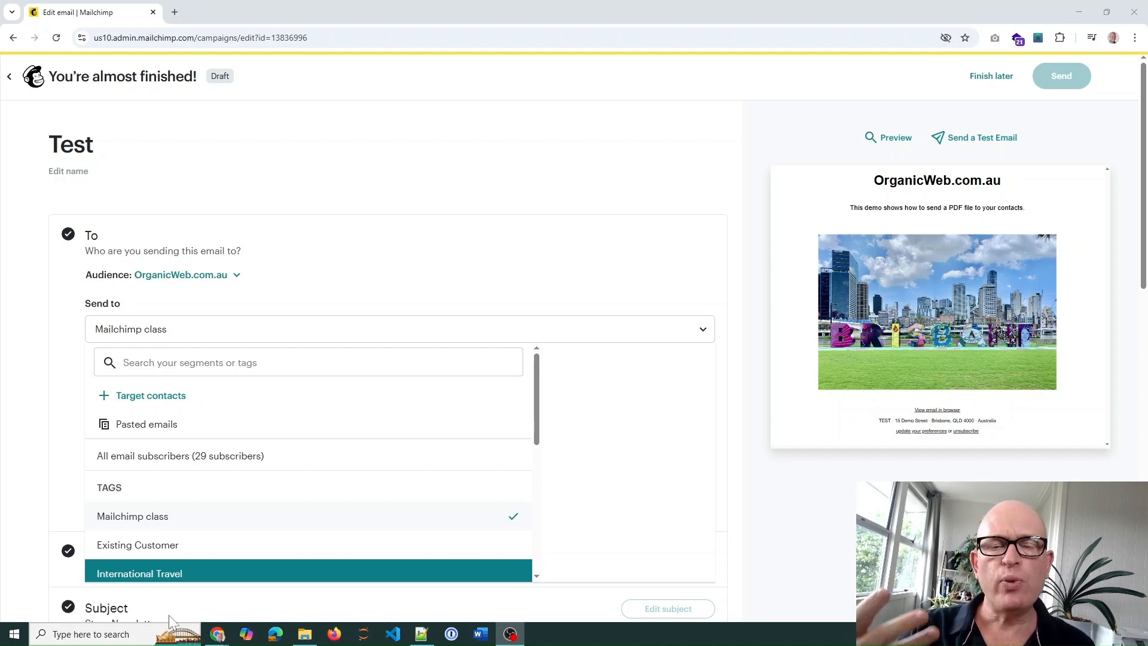
mouse_move(193, 545)
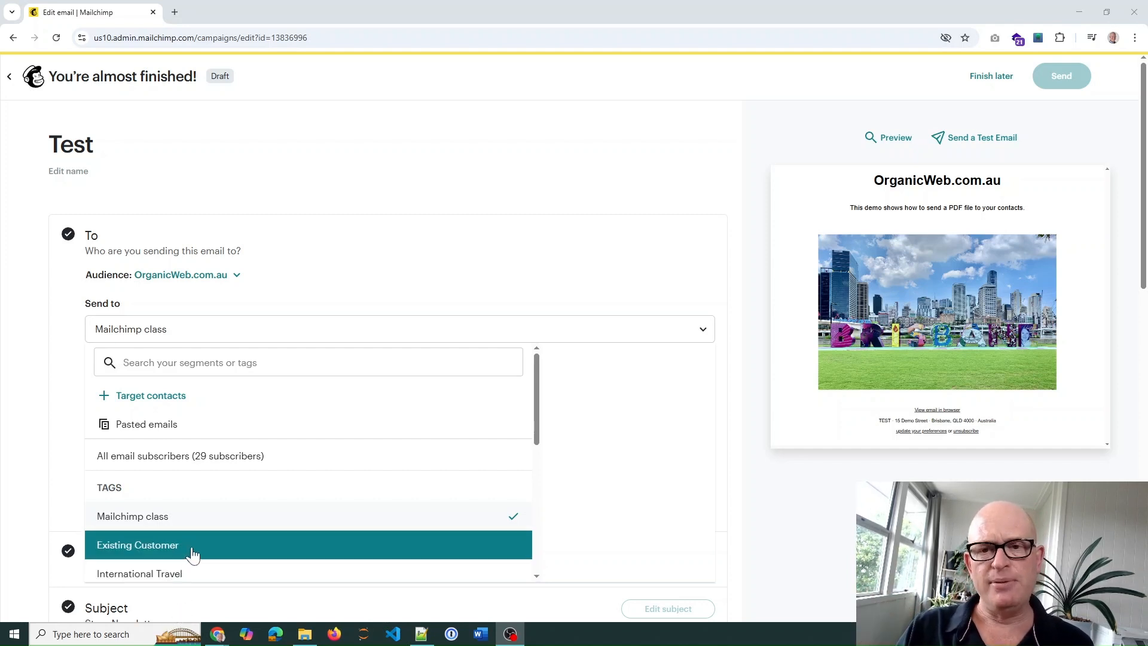
mouse_move(254, 560)
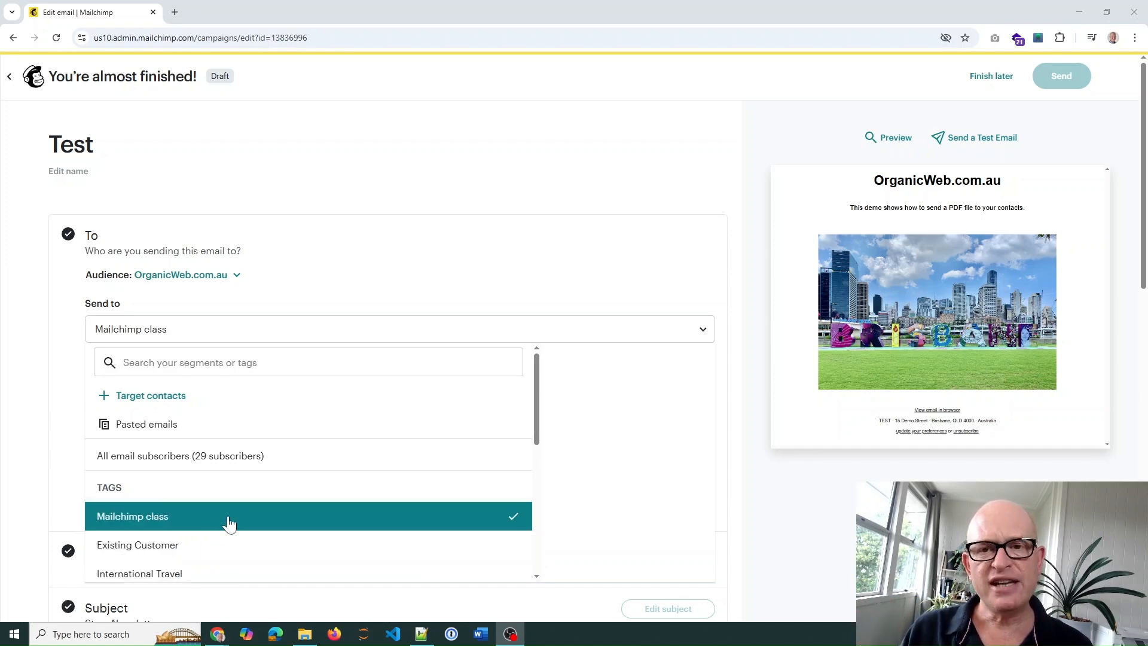
Dismiss the Send to choices, leaving the recipients set to the Mailchimp class tag
left_click(230, 517)
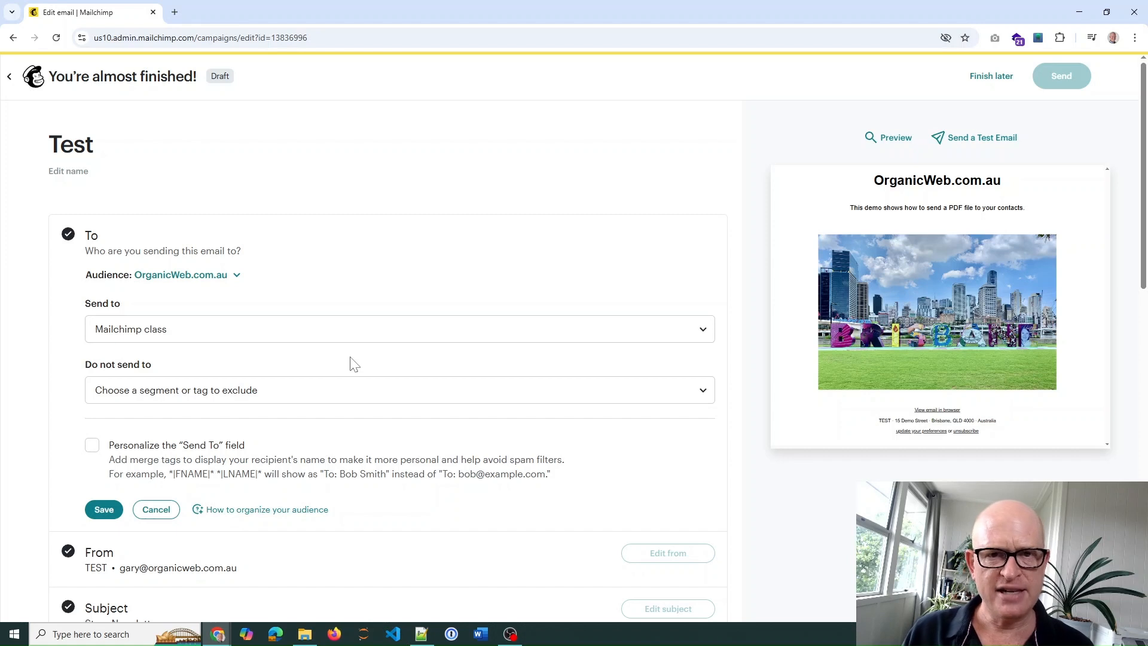
mouse_move(344, 262)
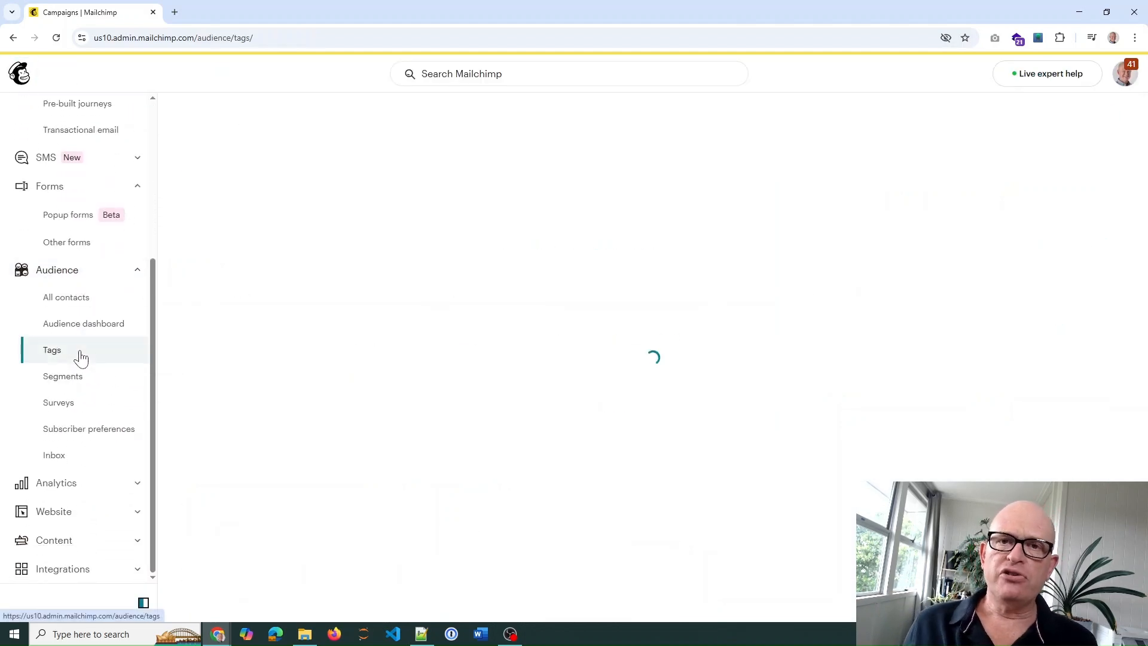
Review the audience's Tags page, then go to its Segments page
left_click(51, 349)
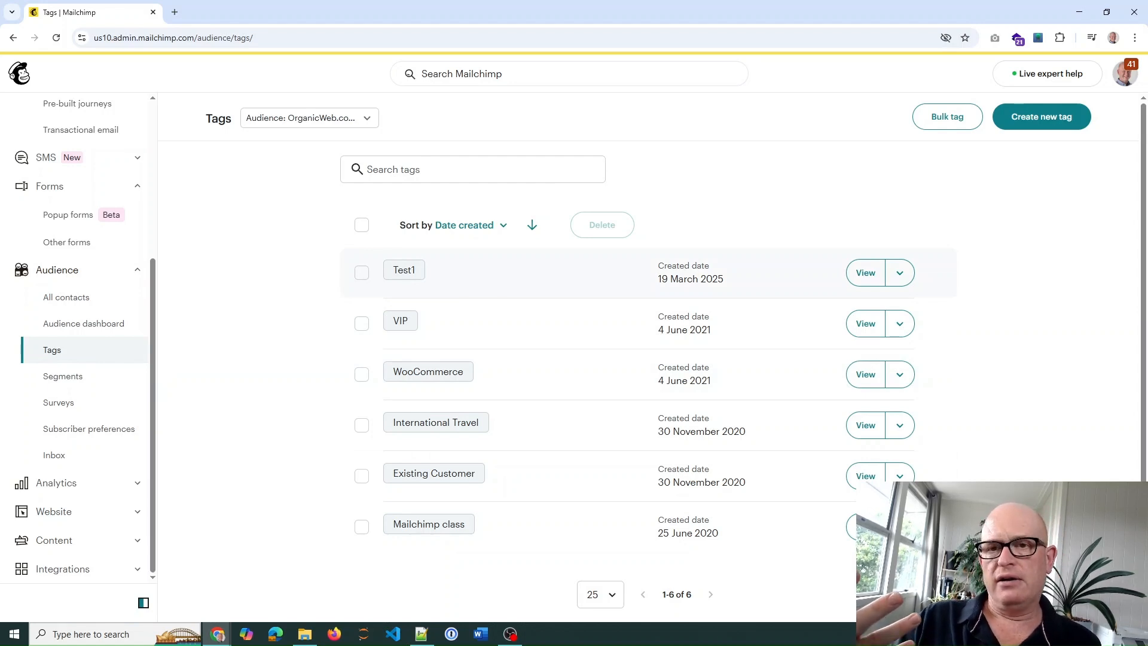
mouse_move(57, 402)
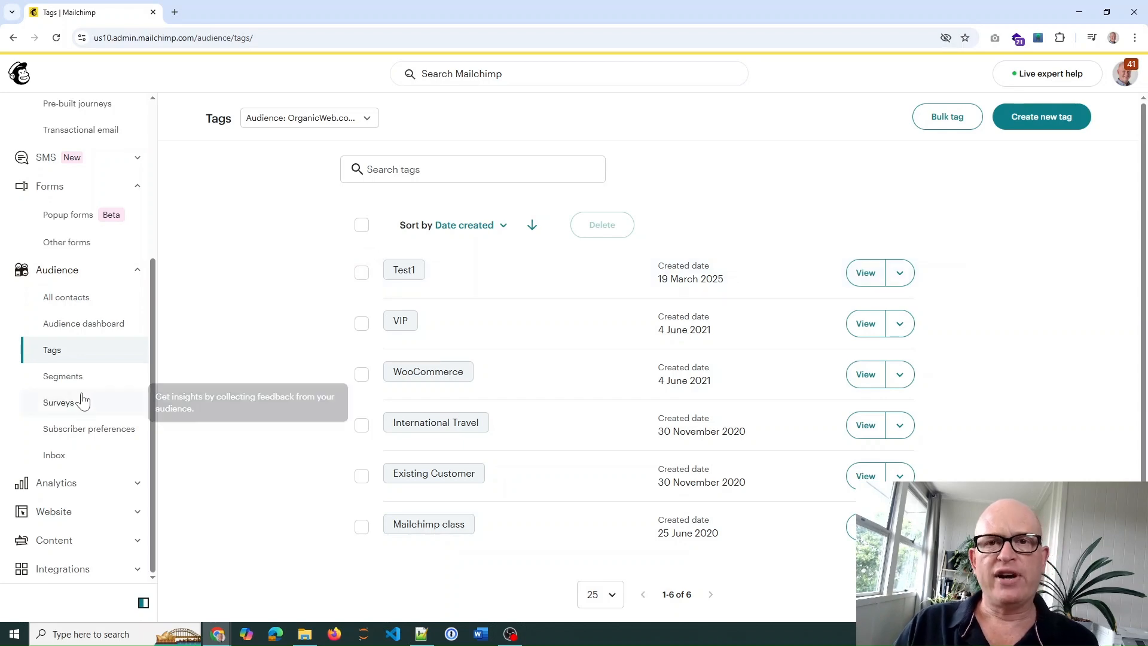
left_click(63, 375)
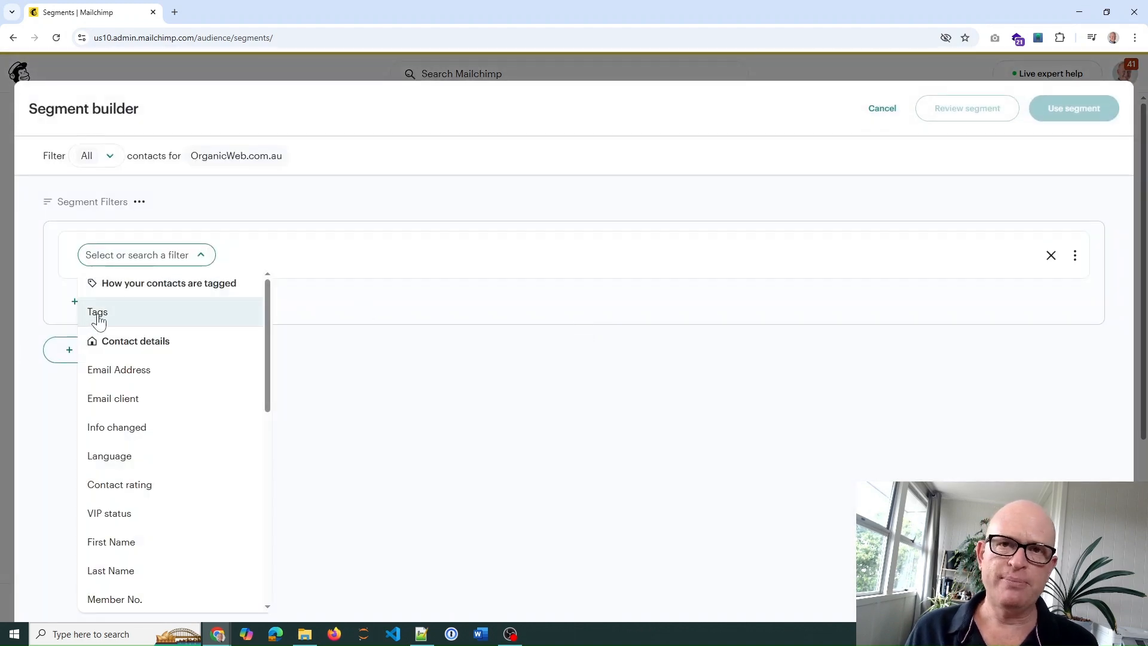
Add a Tags condition requiring the Mailchimp class tag
left_click(97, 312)
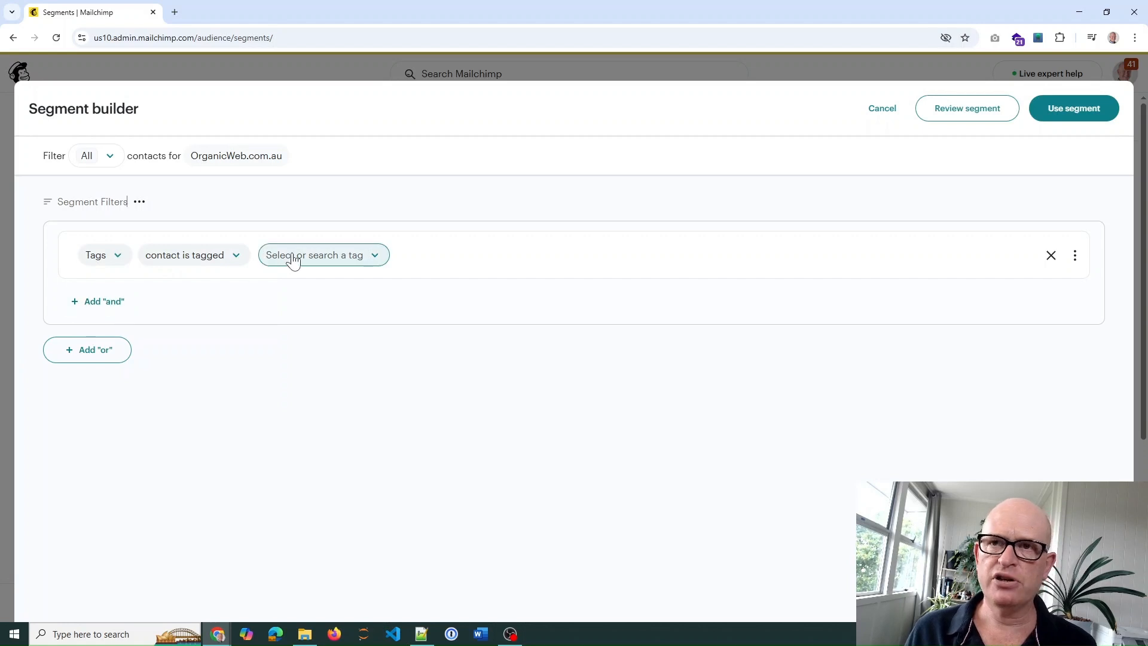
left_click(322, 254)
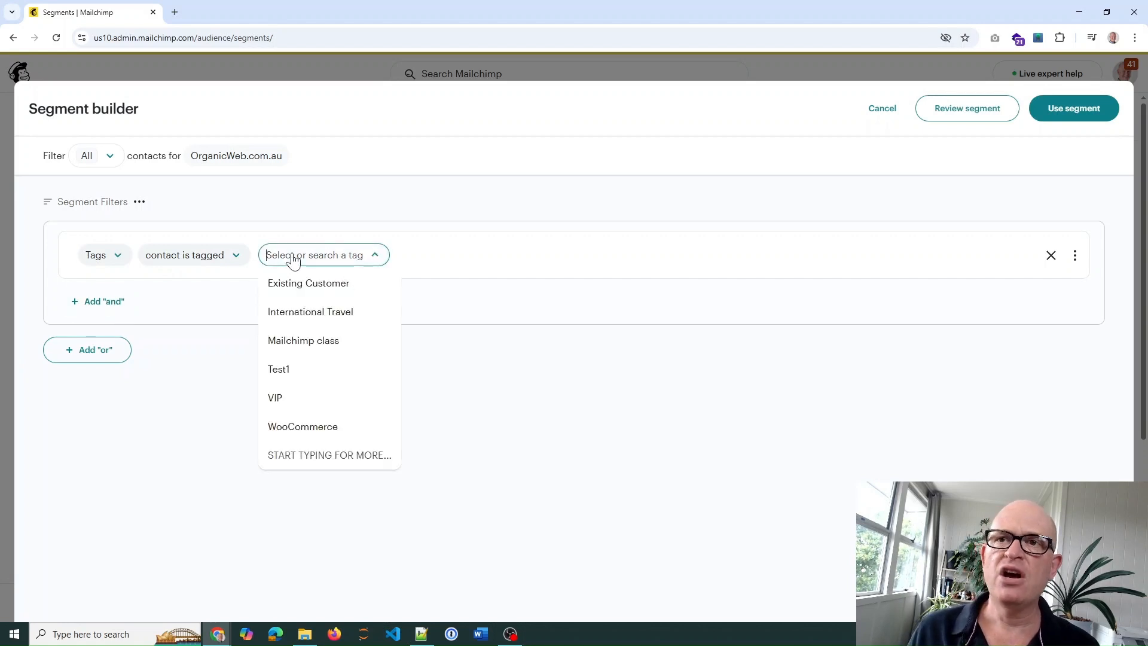
left_click(303, 340)
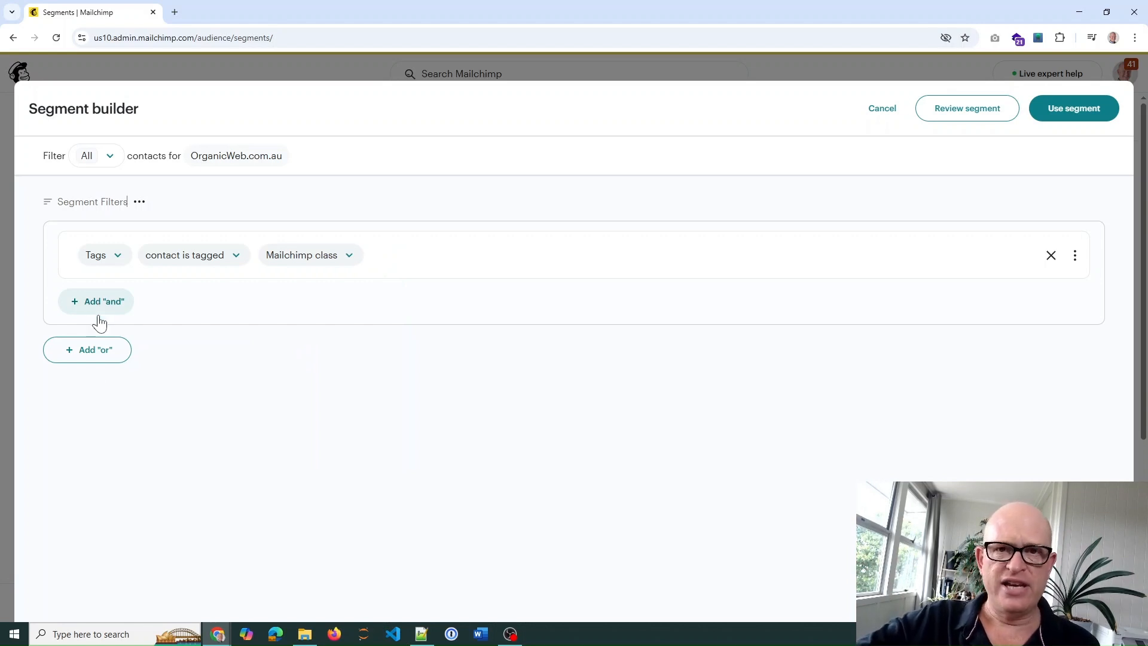
mouse_move(100, 355)
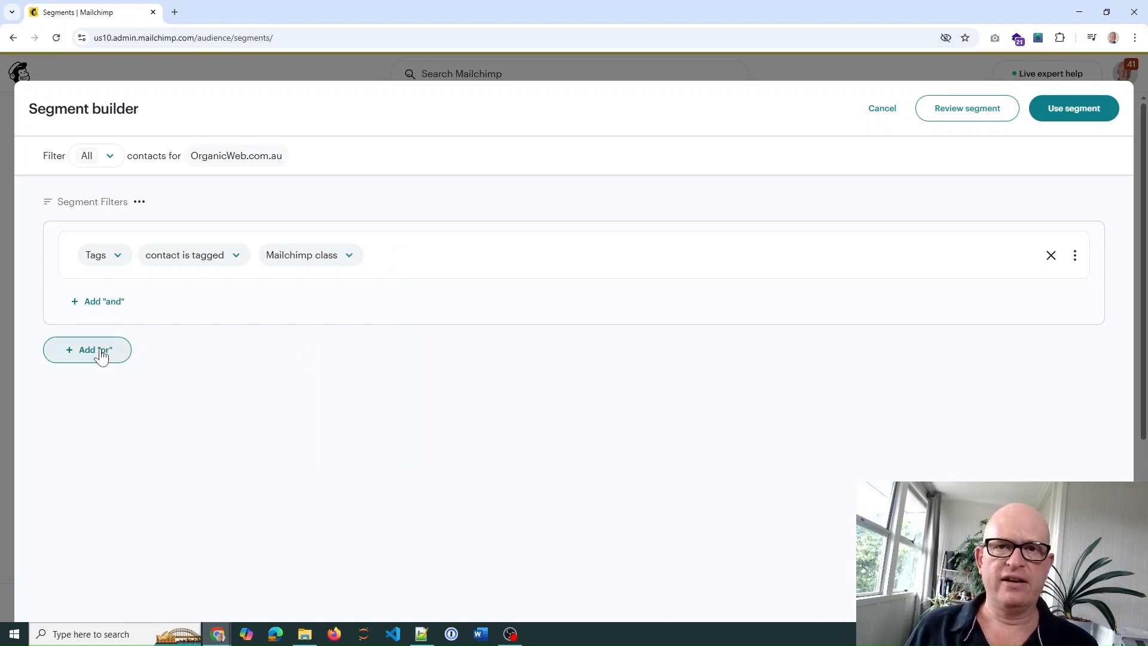
Add an 'or' condition for the Existing Customer tag and use the segment
left_click(86, 349)
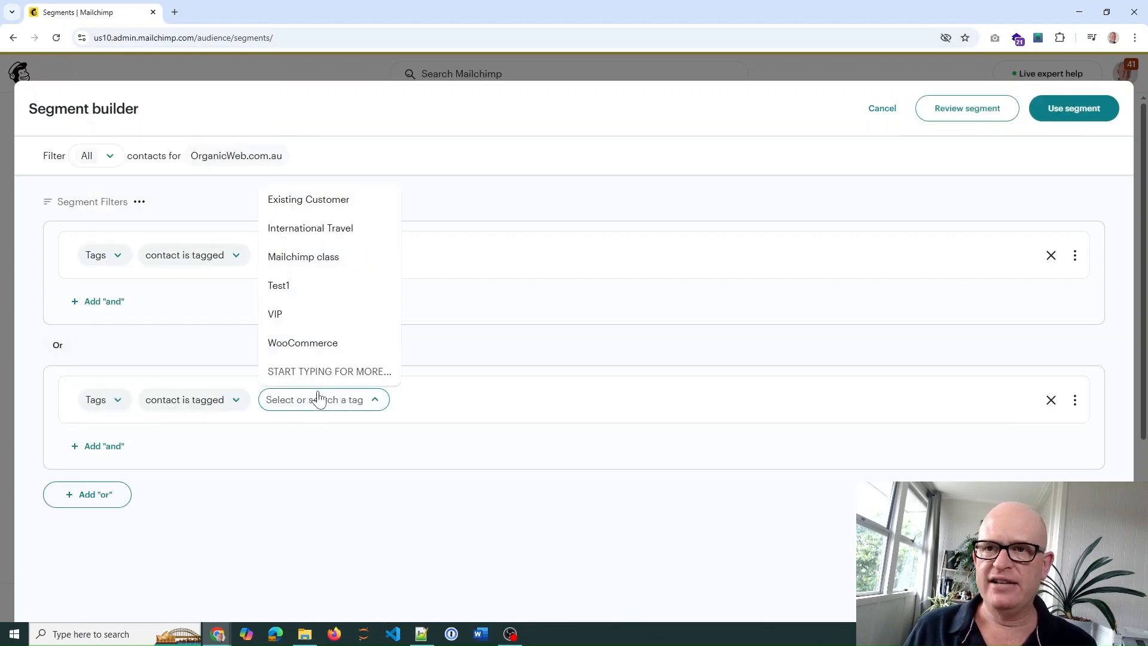
left_click(308, 200)
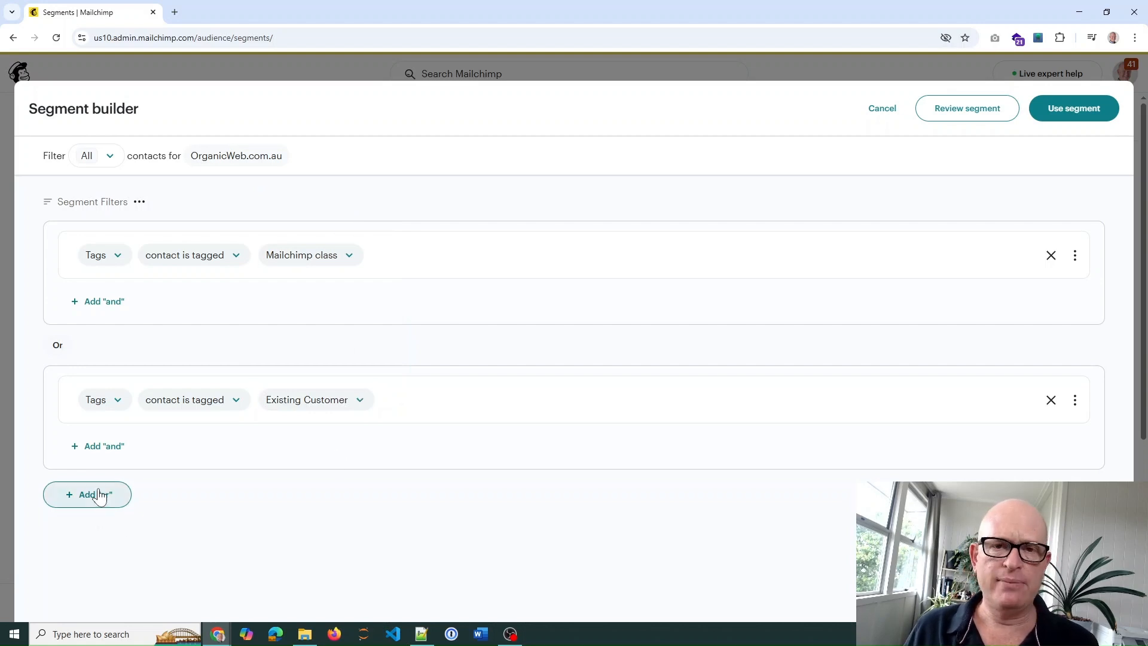
mouse_move(744, 309)
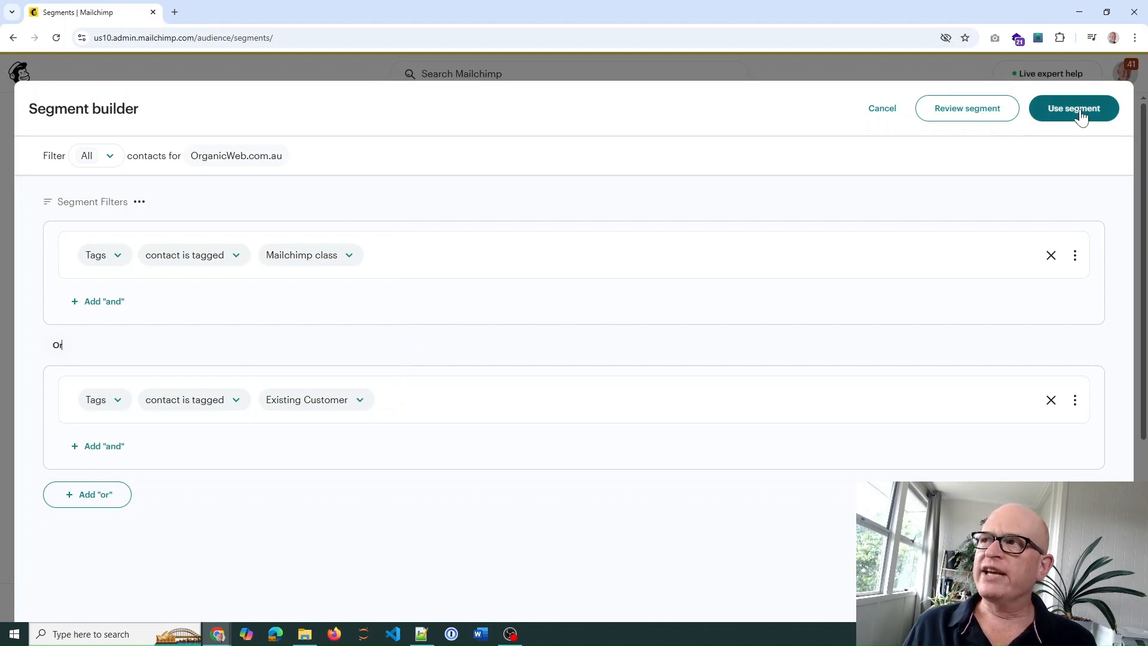
left_click(1073, 108)
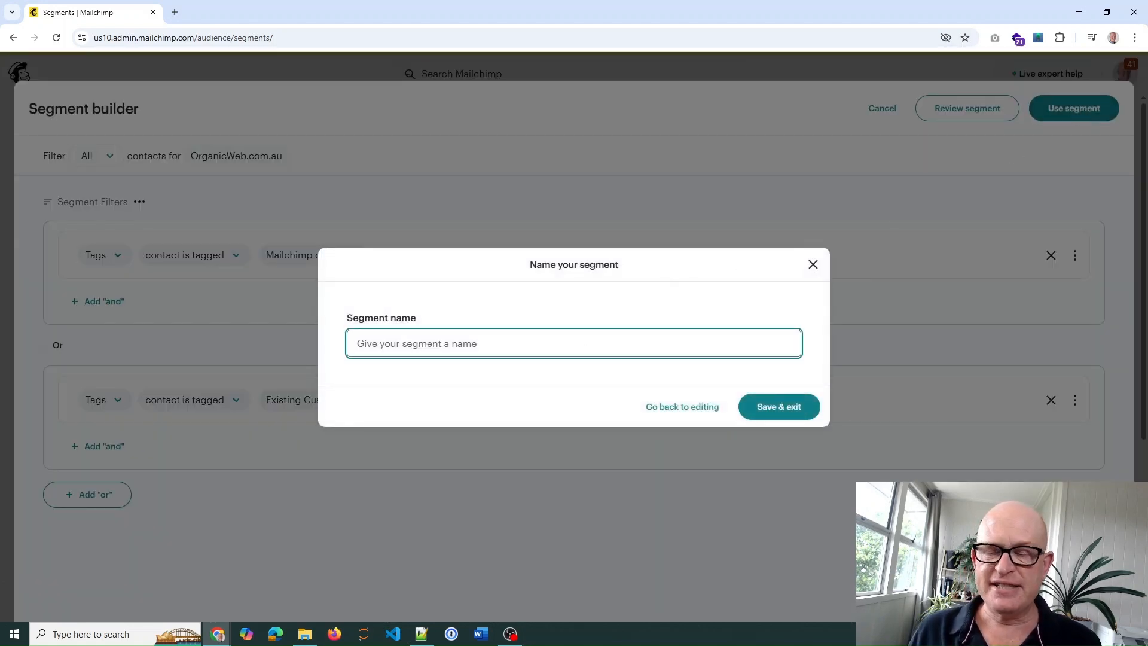
Name the segment TEST1 and save it, leaving the builder
type("TEST1")
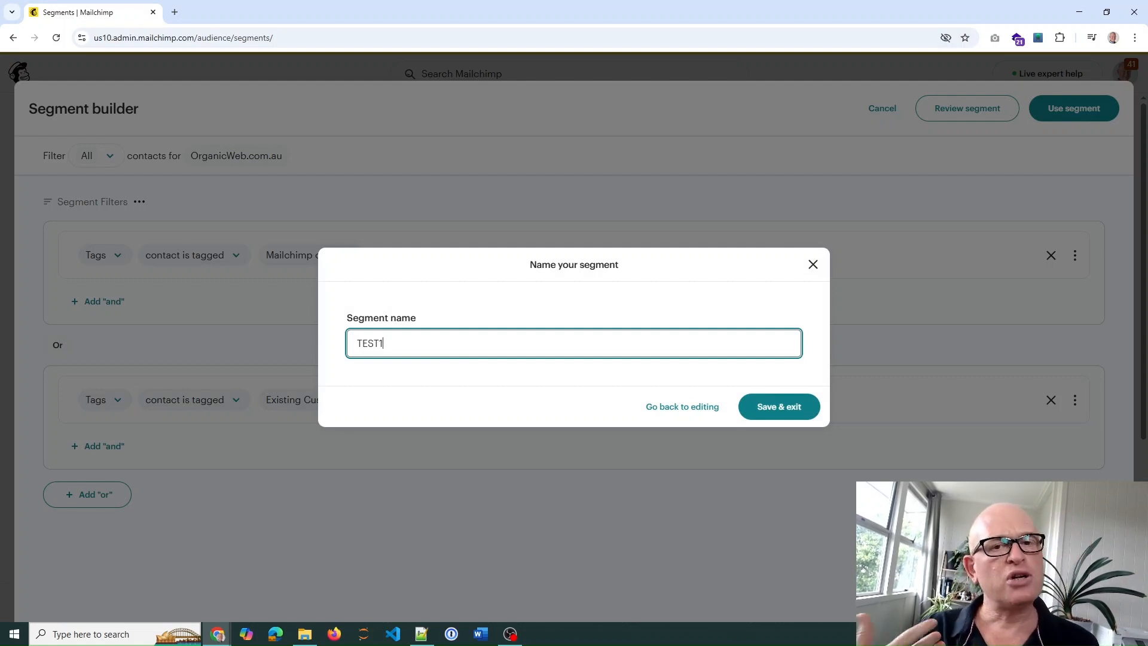
mouse_move(778, 406)
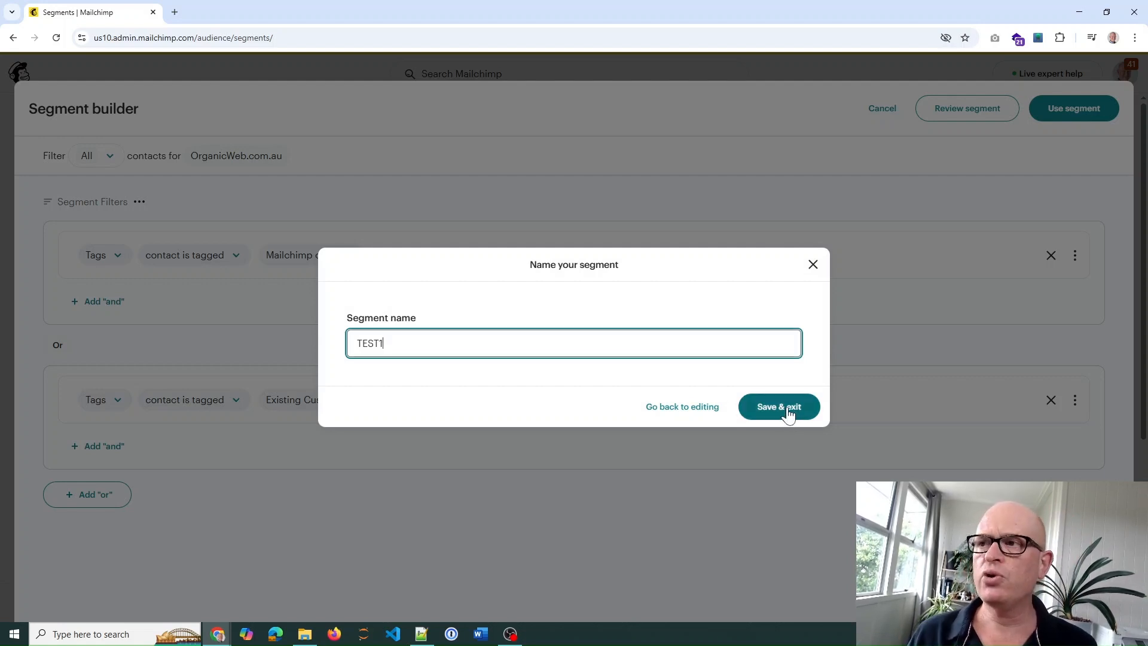
left_click(778, 406)
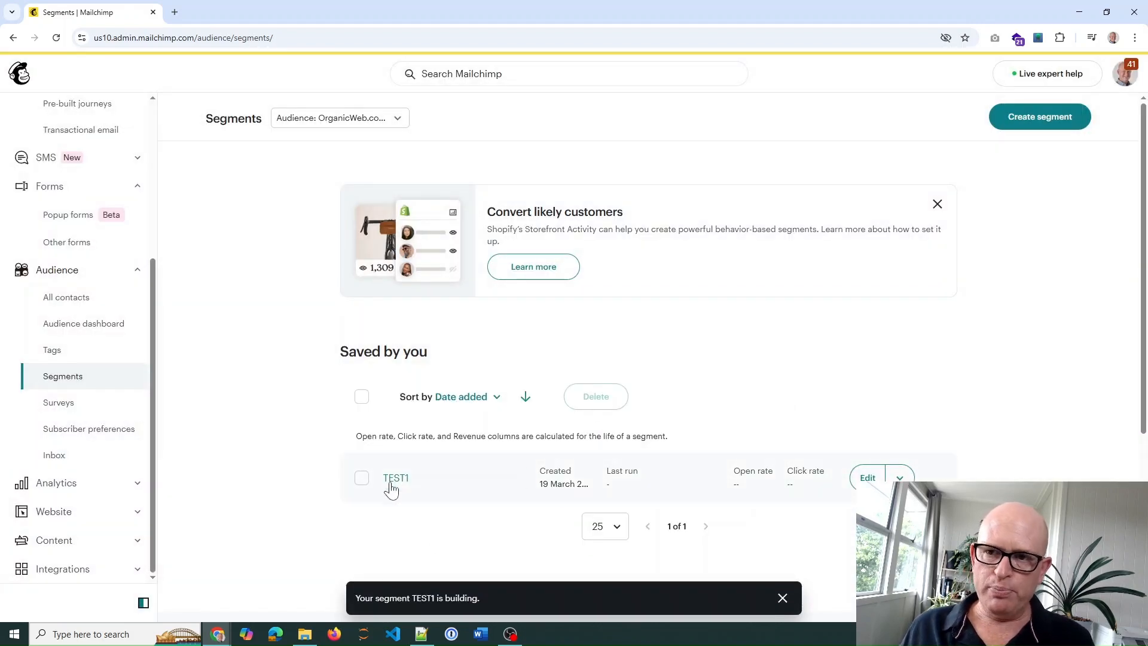
mouse_move(102, 386)
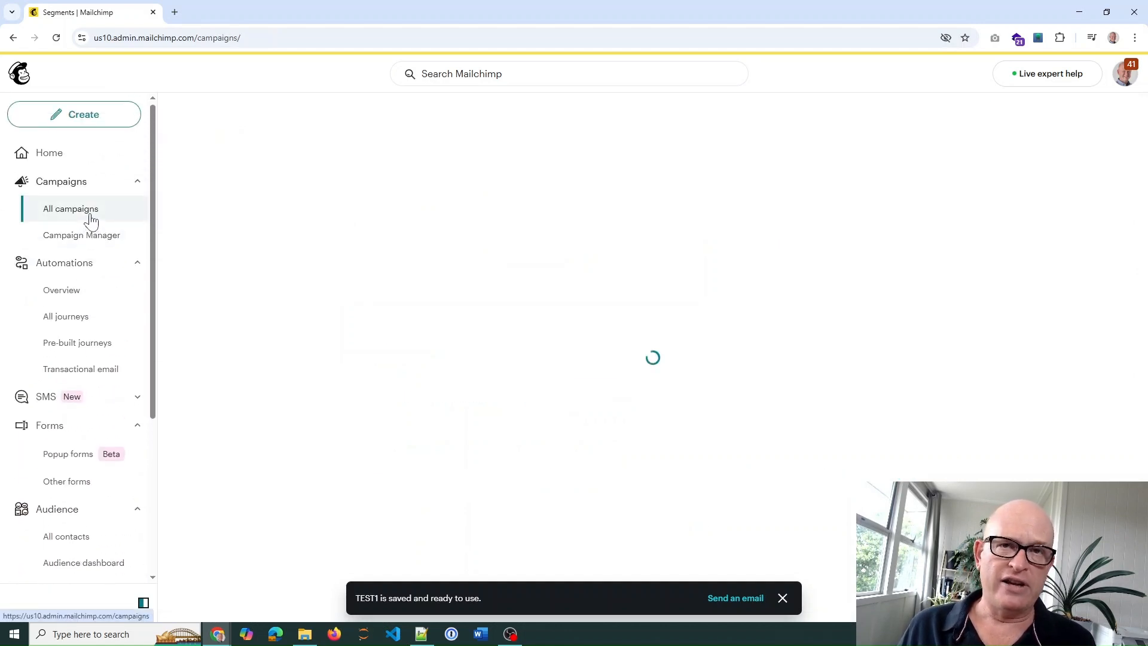
Reopen the Test draft from All campaigns and browse the Send to segments and tags list
left_click(71, 208)
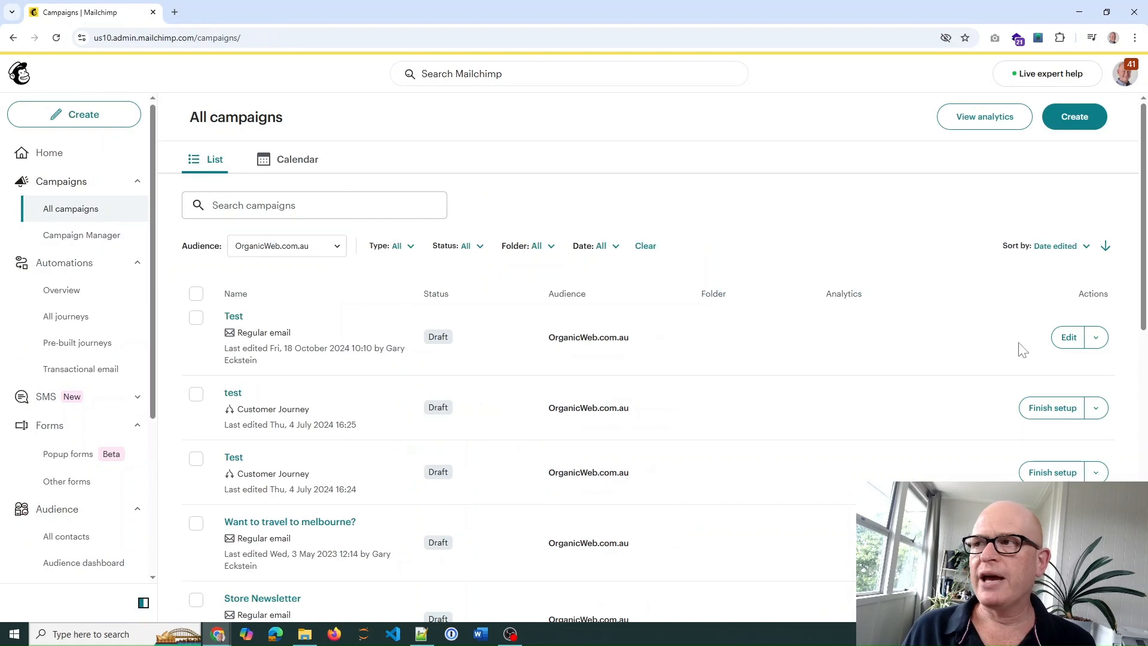
mouse_move(1071, 344)
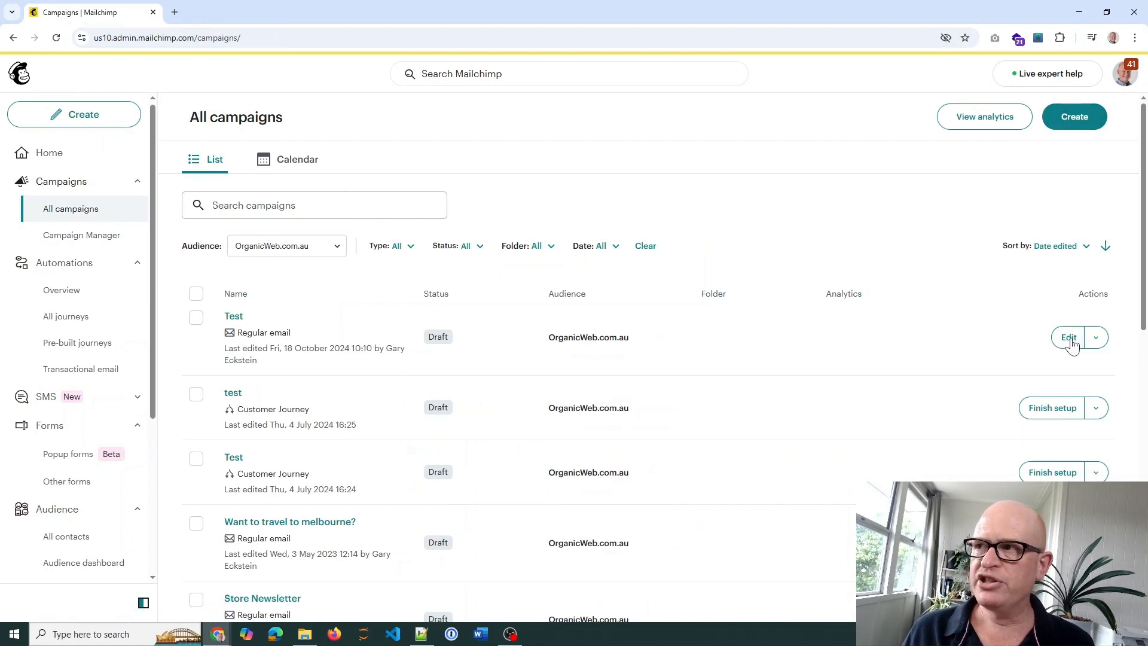
left_click(1068, 337)
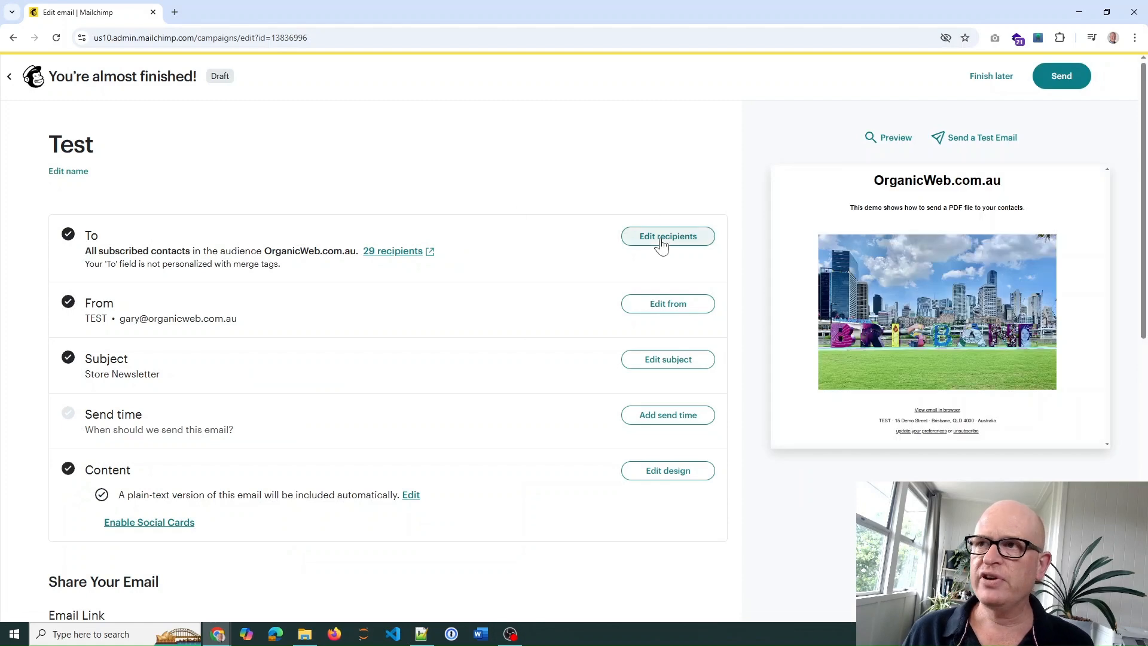
left_click(667, 235)
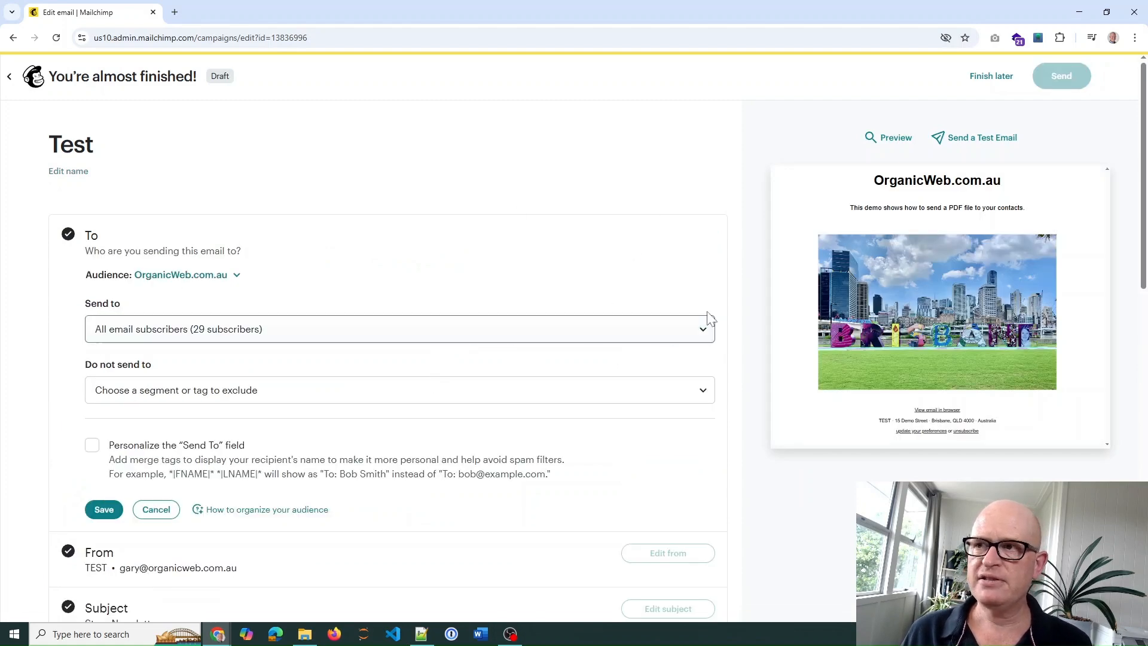
left_click(399, 328)
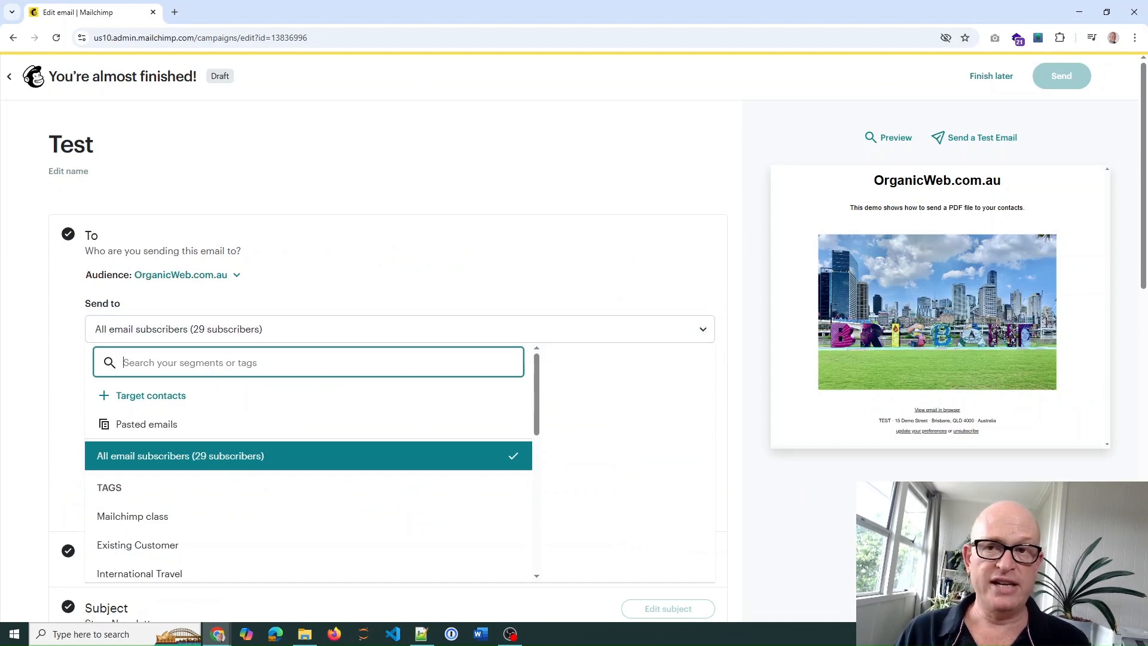
scroll("down", 3)
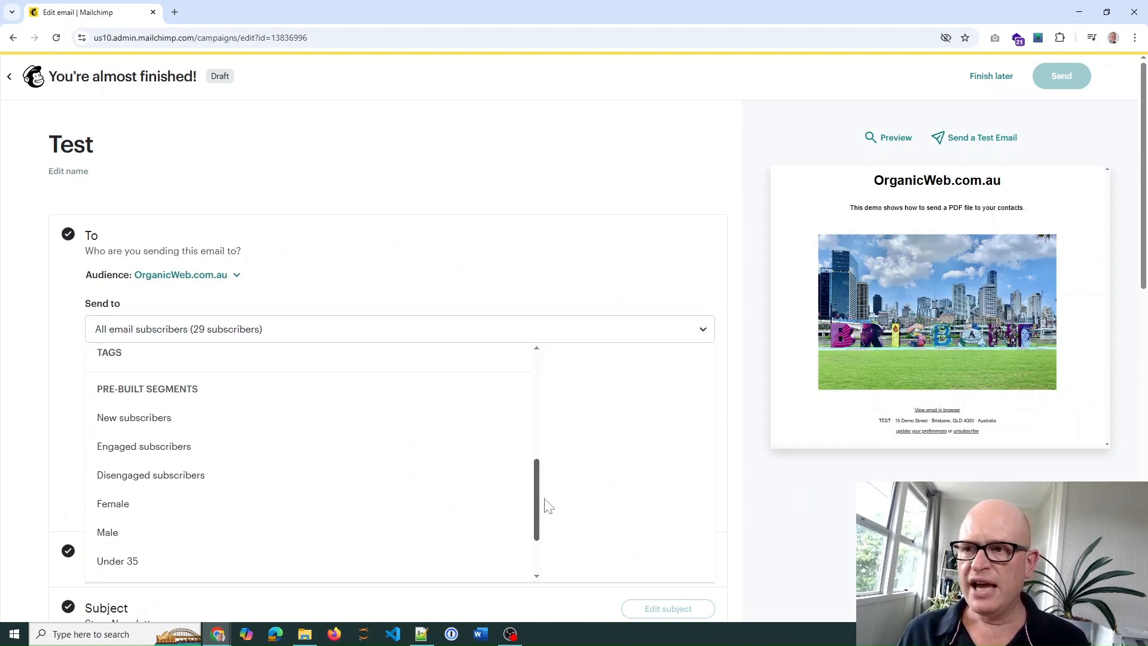